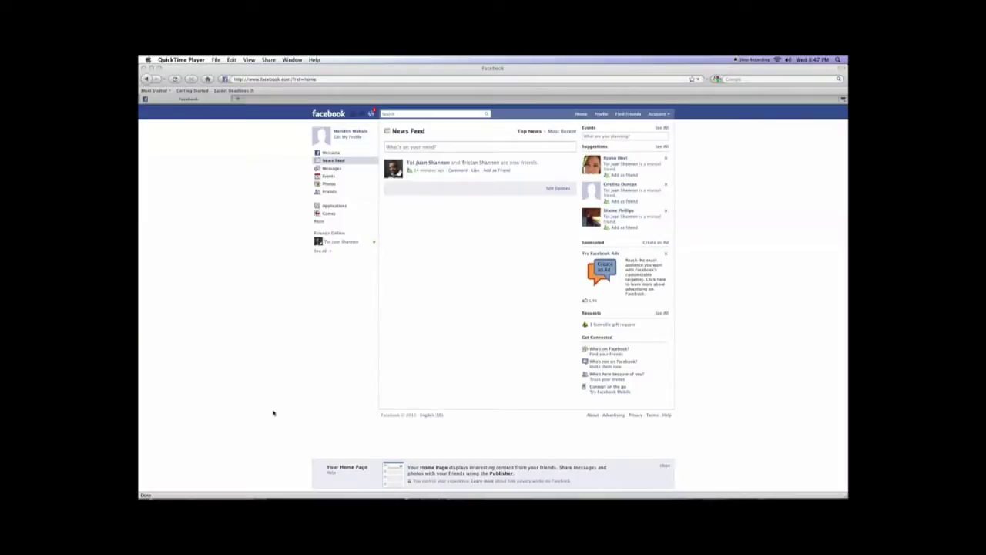
{"action": "mouse_move", "coordinate": [322, 331]}
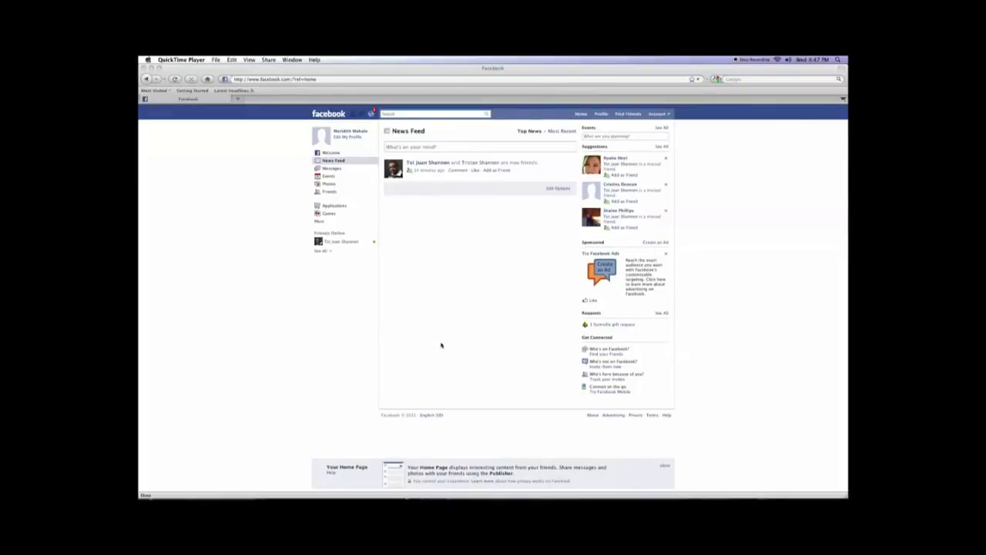
{"action": "mouse_move", "coordinate": [524, 323]}
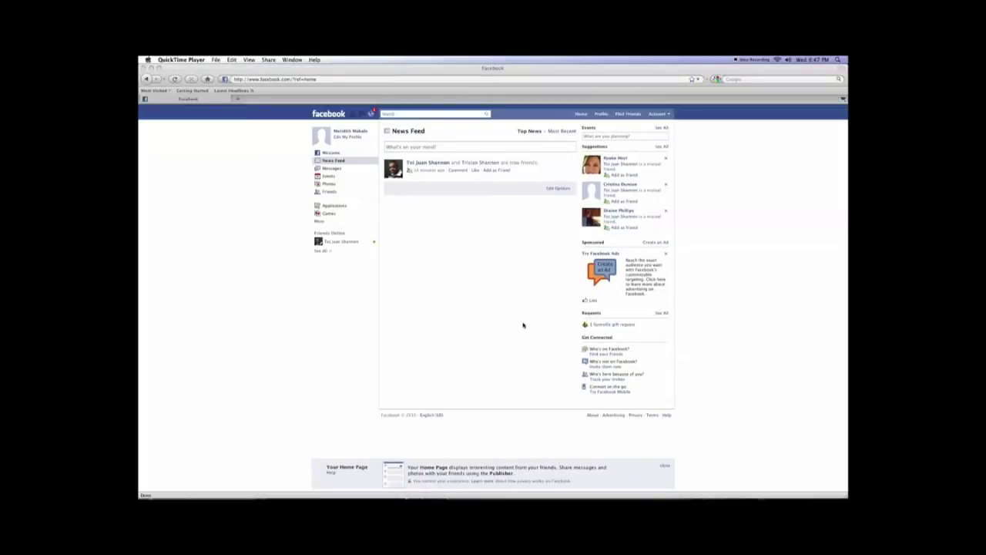
{"action": "mouse_move", "coordinate": [593, 336]}
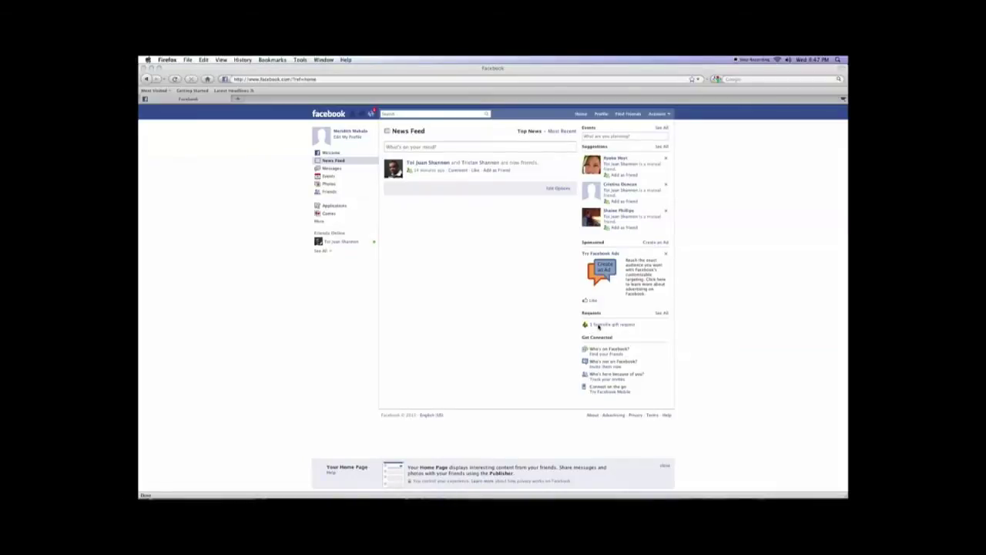
Step: Accept the pending FarmVille gift request from the friend
{"action": "left_click", "coordinate": [603, 323]}
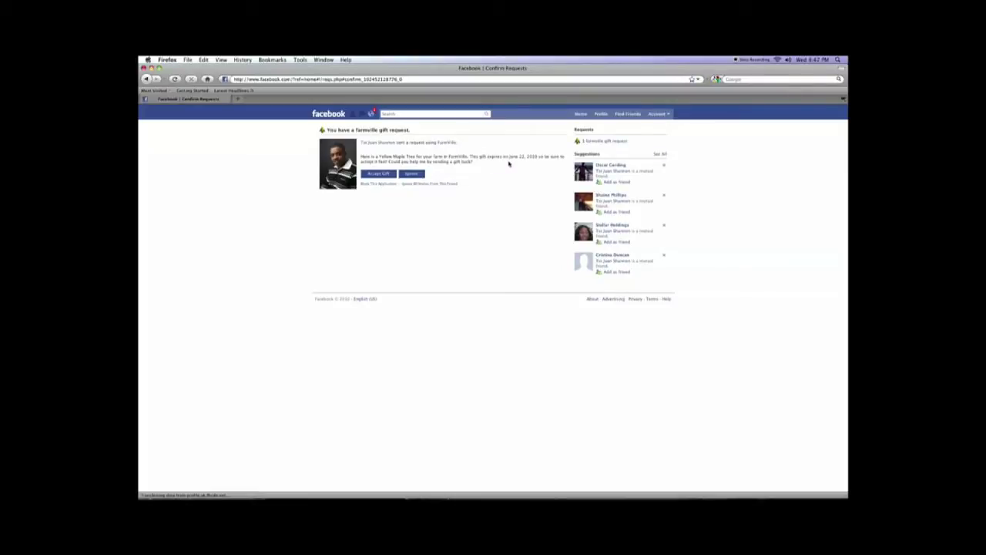
{"action": "mouse_move", "coordinate": [515, 163]}
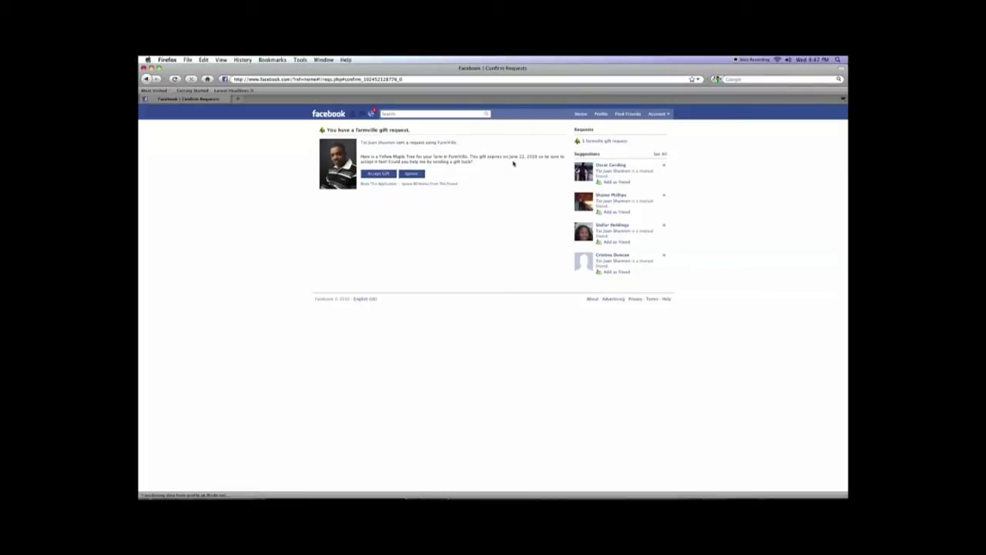
{"action": "mouse_move", "coordinate": [485, 166]}
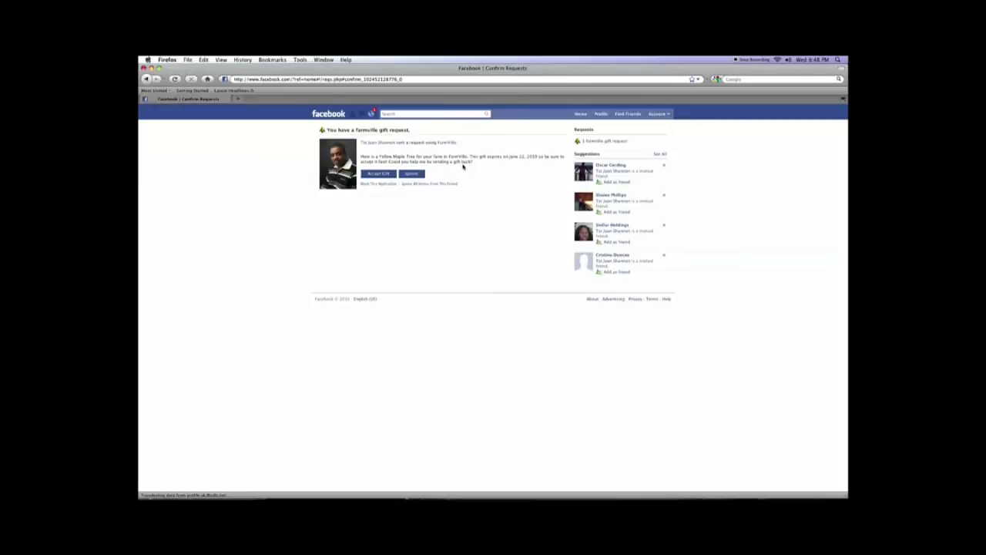
{"action": "mouse_move", "coordinate": [438, 173]}
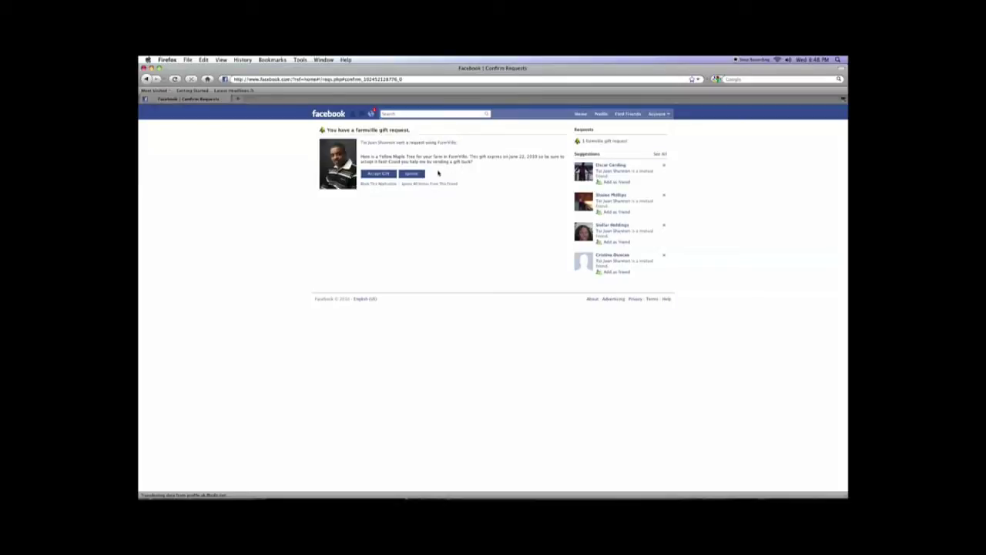
{"action": "mouse_move", "coordinate": [464, 172]}
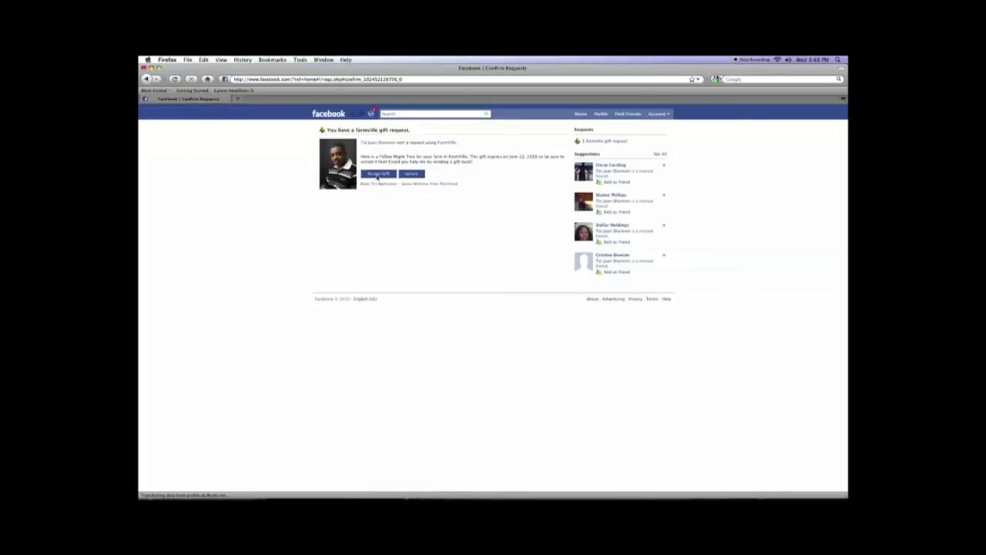
{"action": "left_click", "coordinate": [379, 172]}
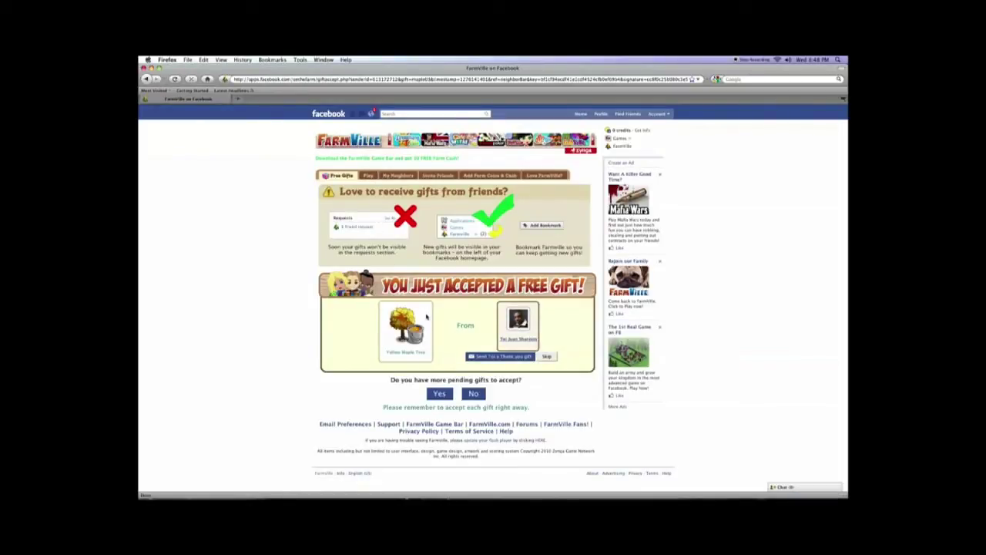
{"action": "mouse_move", "coordinate": [437, 345]}
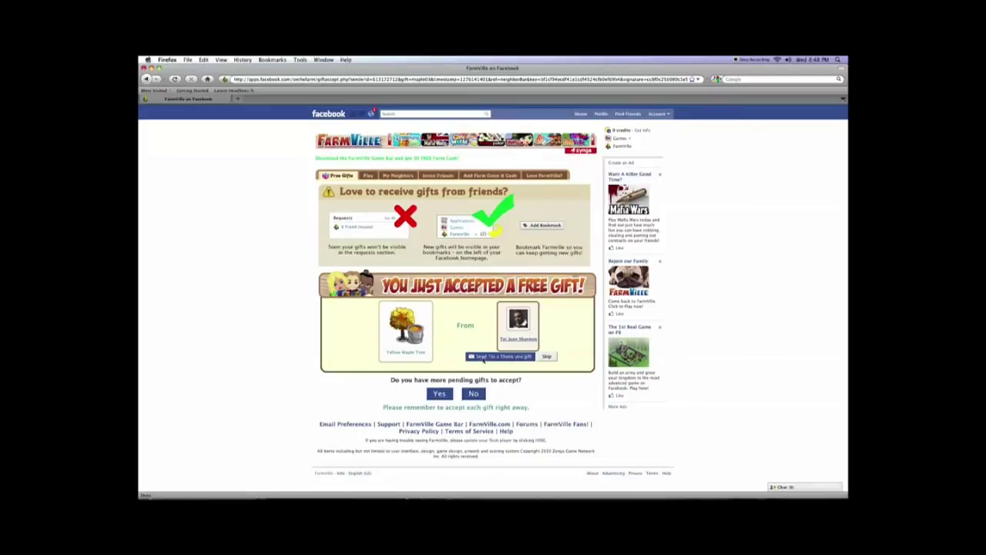
Step: Send the friend a thank-you gift in return, then go to the FarmVille game page
{"action": "left_click", "coordinate": [496, 356]}
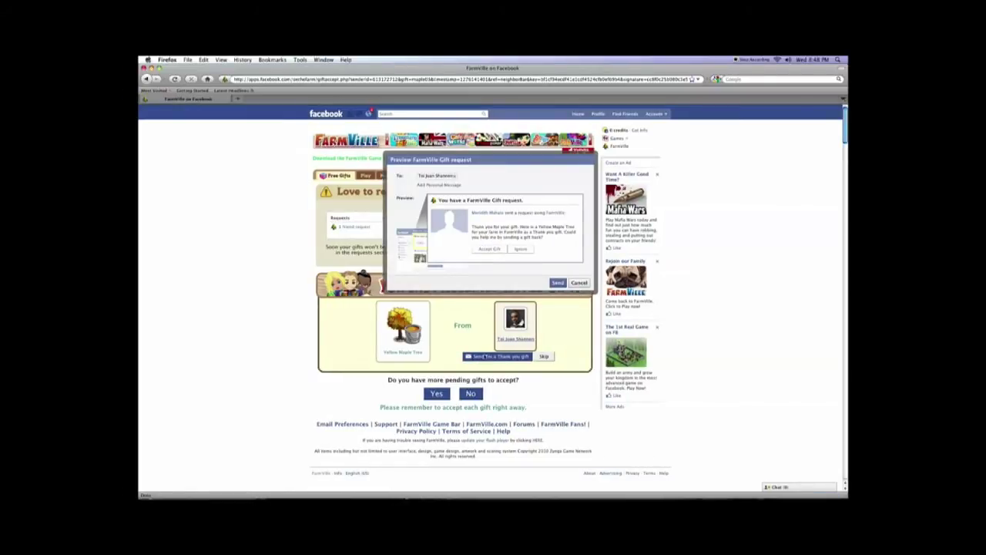
{"action": "left_click", "coordinate": [558, 282]}
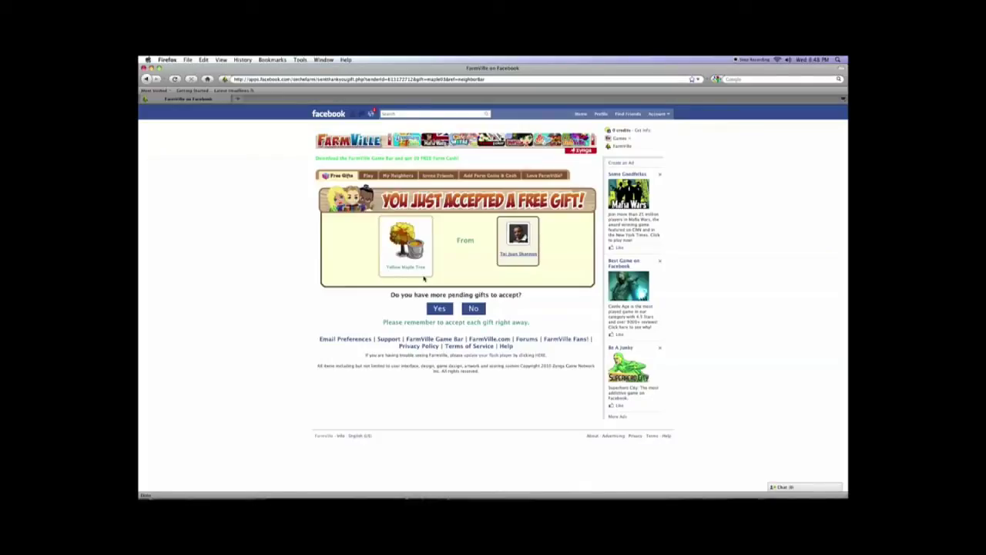
{"action": "mouse_move", "coordinate": [449, 284]}
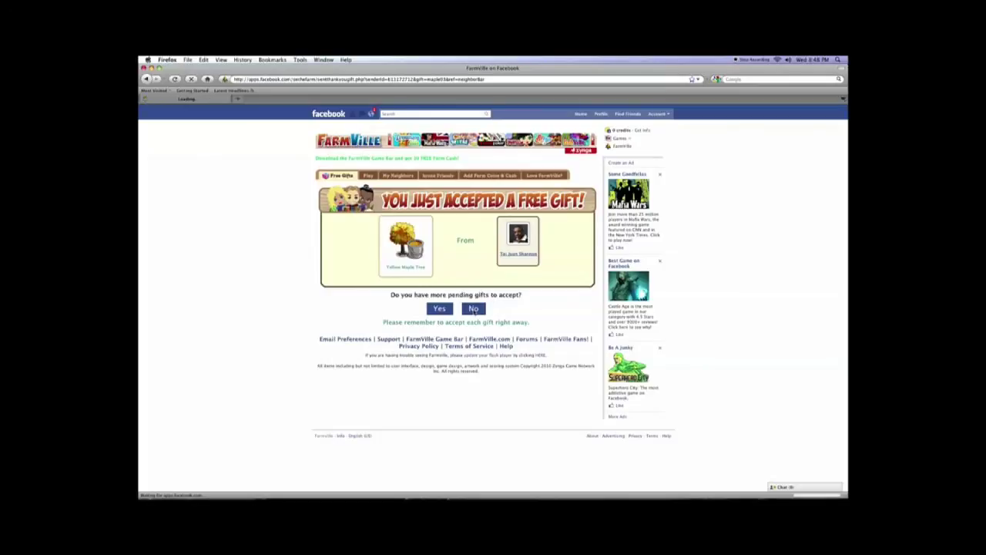
{"action": "left_click", "coordinate": [473, 308]}
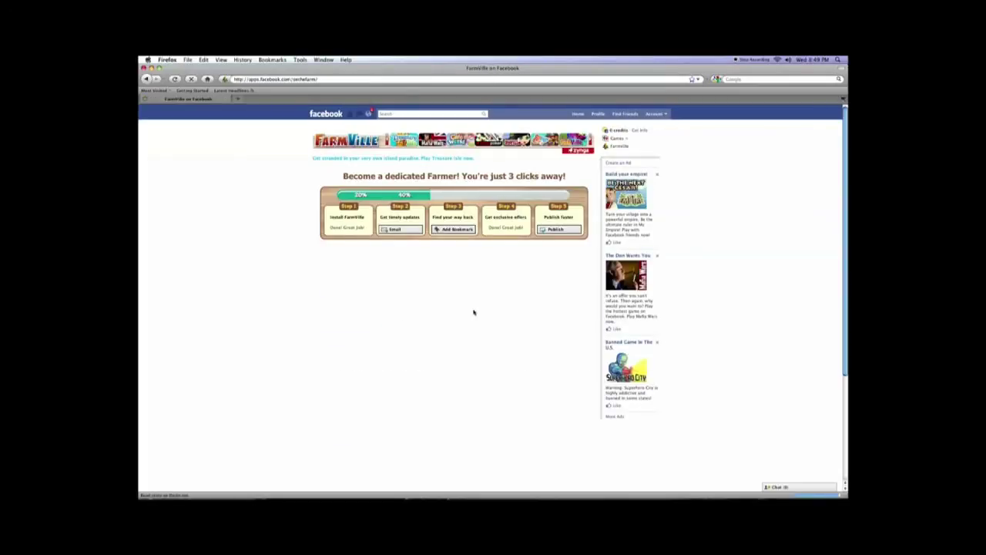